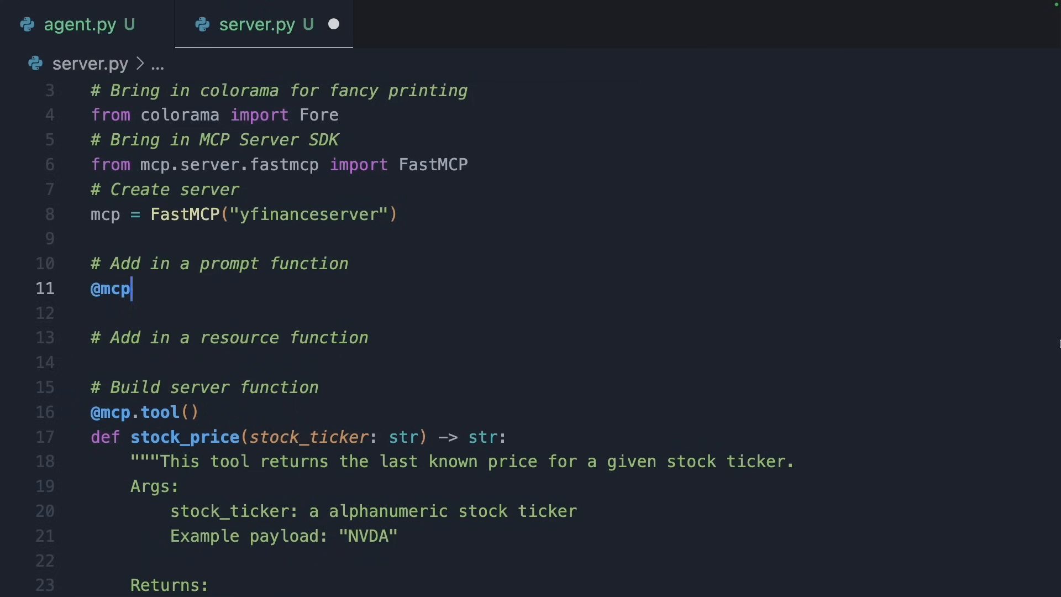
type(".prompt()")
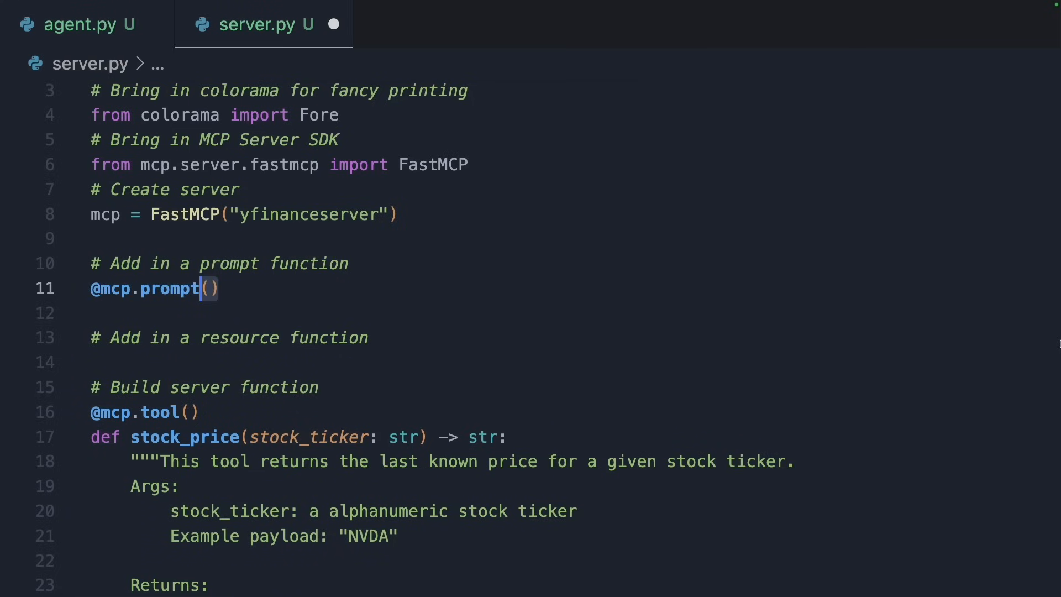
key("Return")
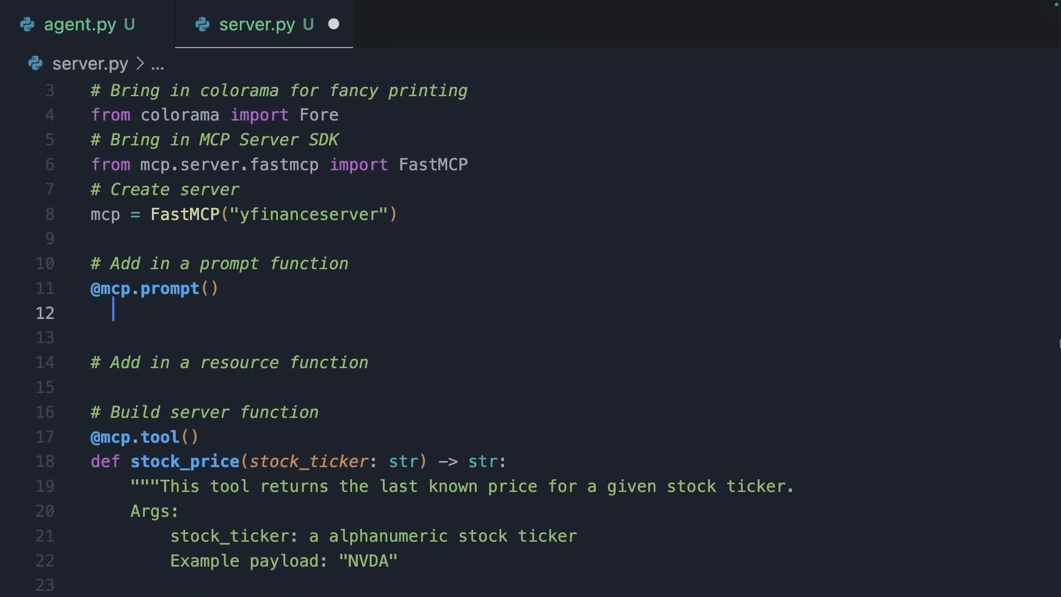
type("def stock_summary(stock_data)")
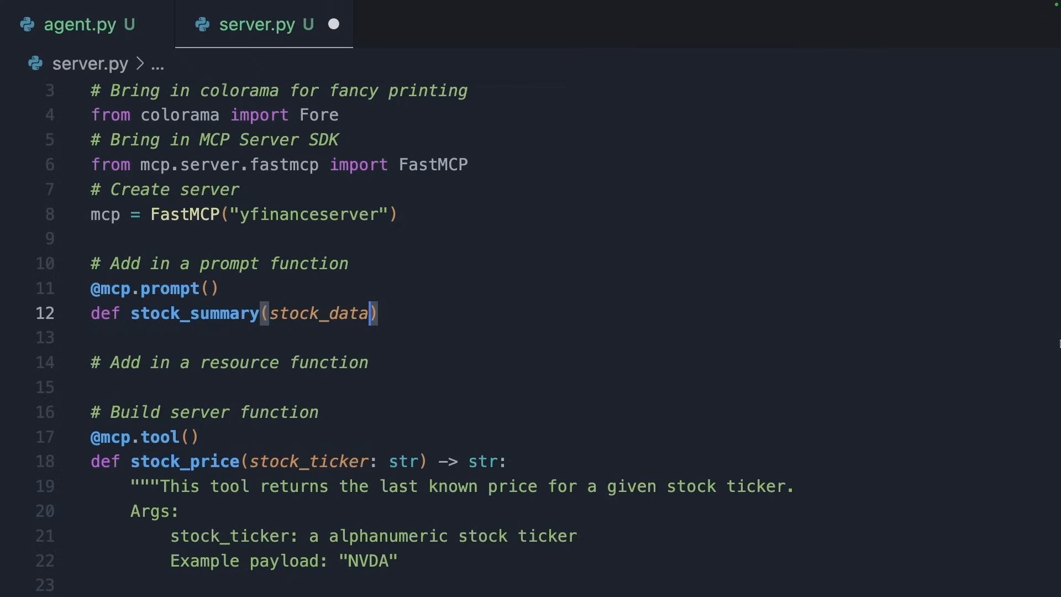
type(":str) -> str:")
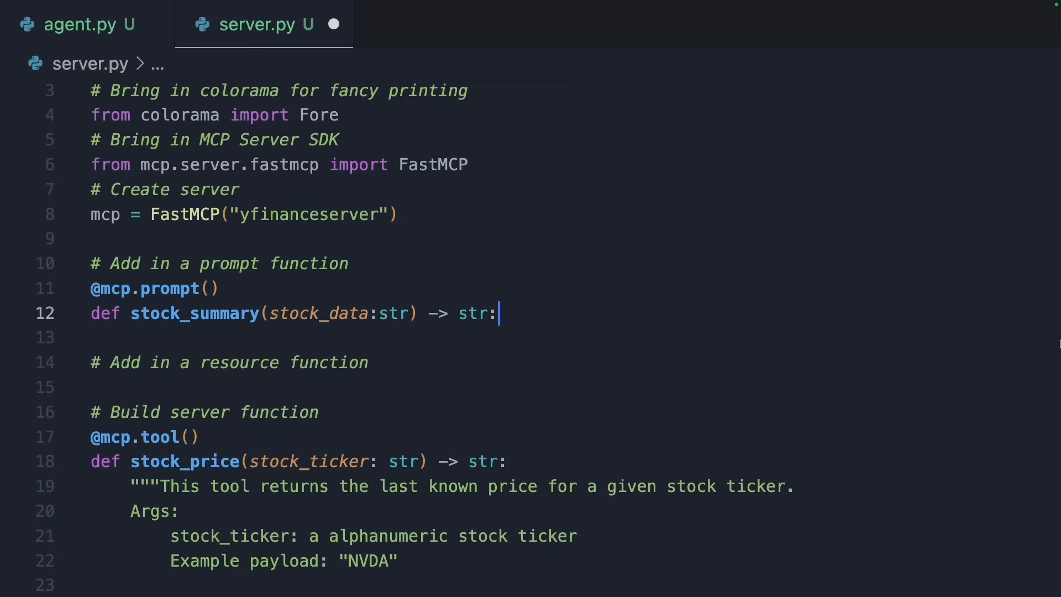
type("\"\"\"Prompt \"\"\"")
type("return")
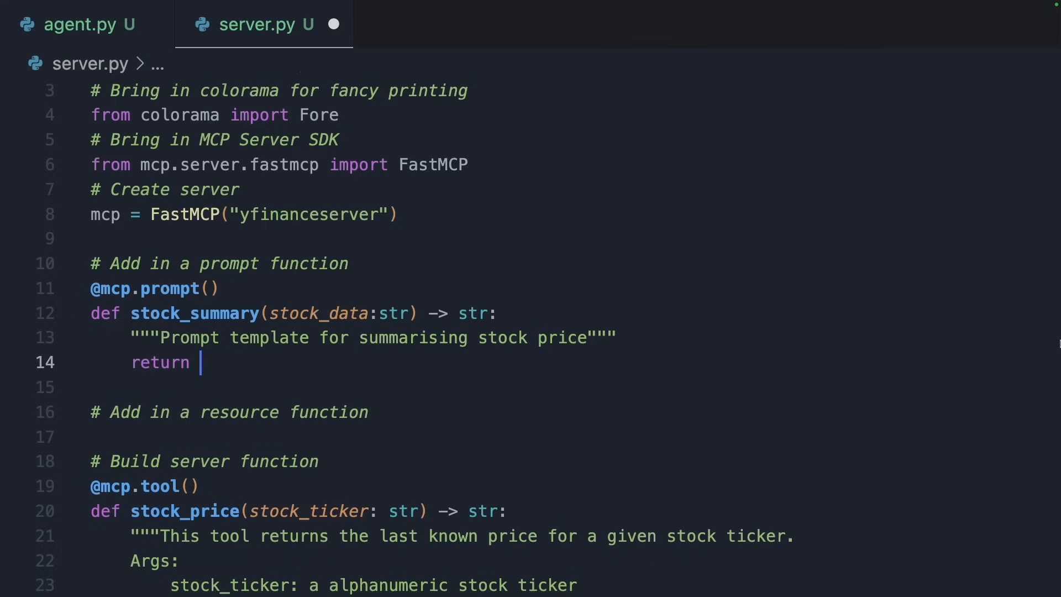
Return an f-string asking a financial assistant to summarise points relevant to stock price movement.
type("f\"\"\"You are a helpful \"\"\"")
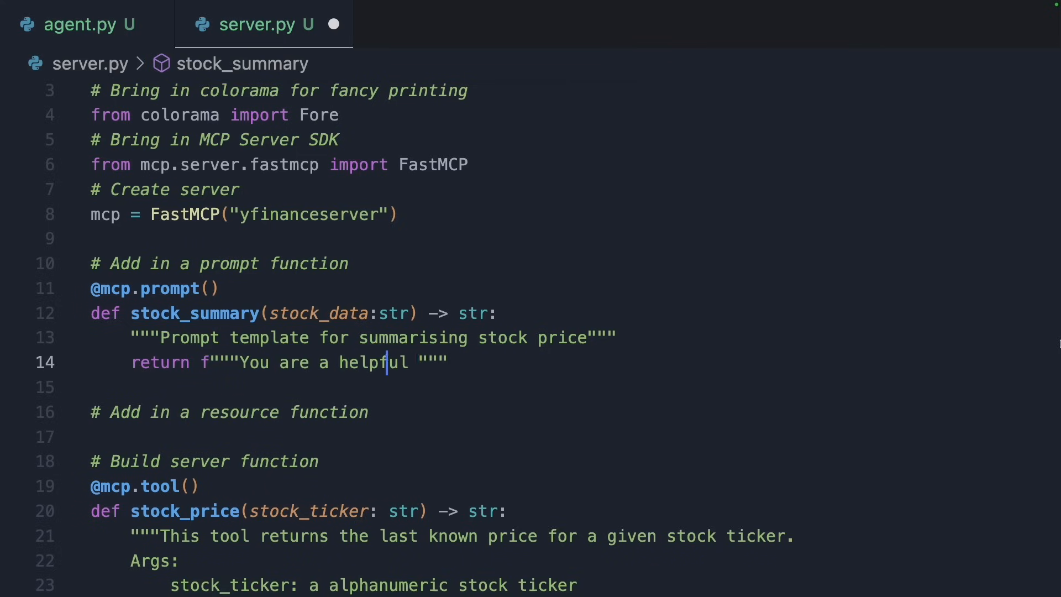
type("financial assistant designed to summarise stock data.")
type("Using the information below, \"\"\"")
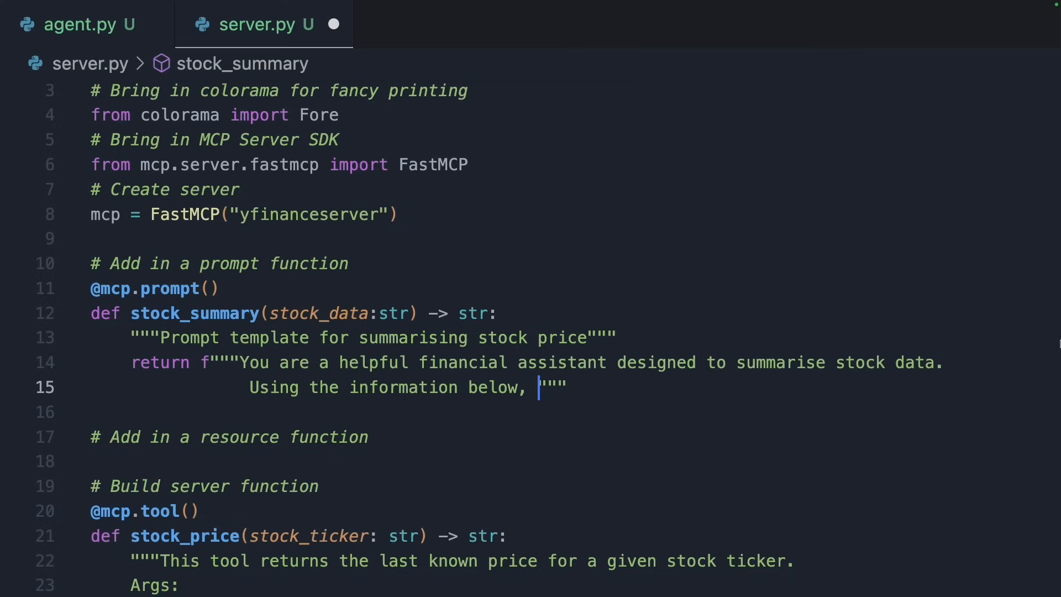
type("summarise the pertintent points relevant to stock price")
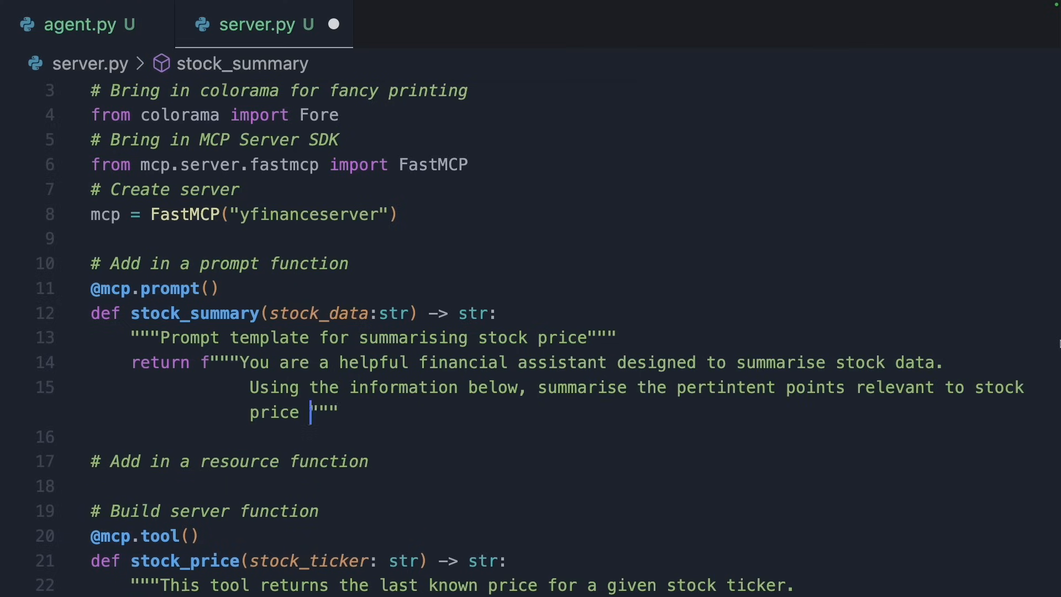
type("movement")
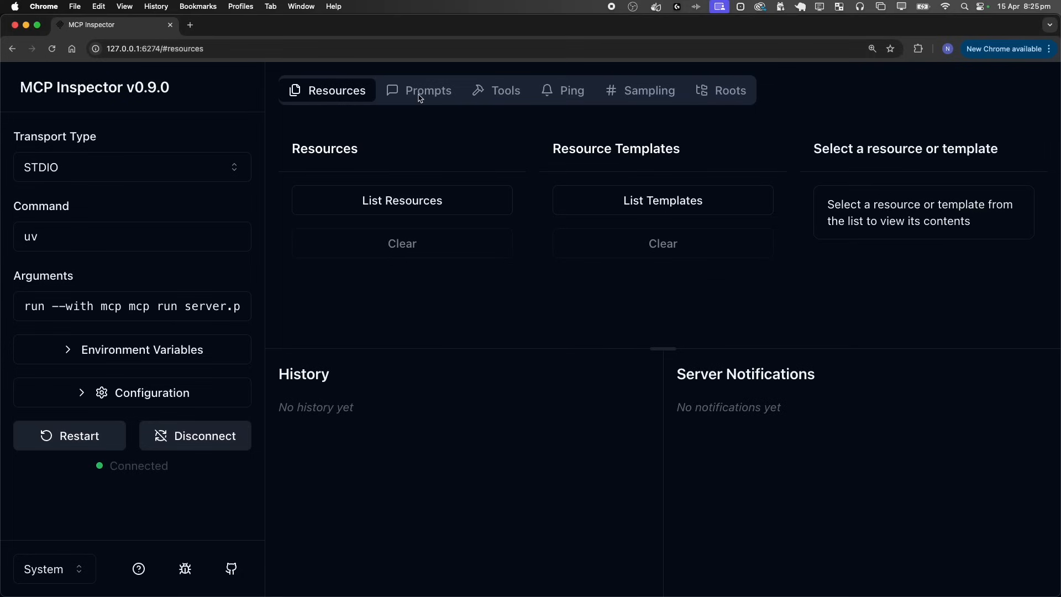
List the server's prompts in the Prompts section and select stock_summary.
left_click(418, 90)
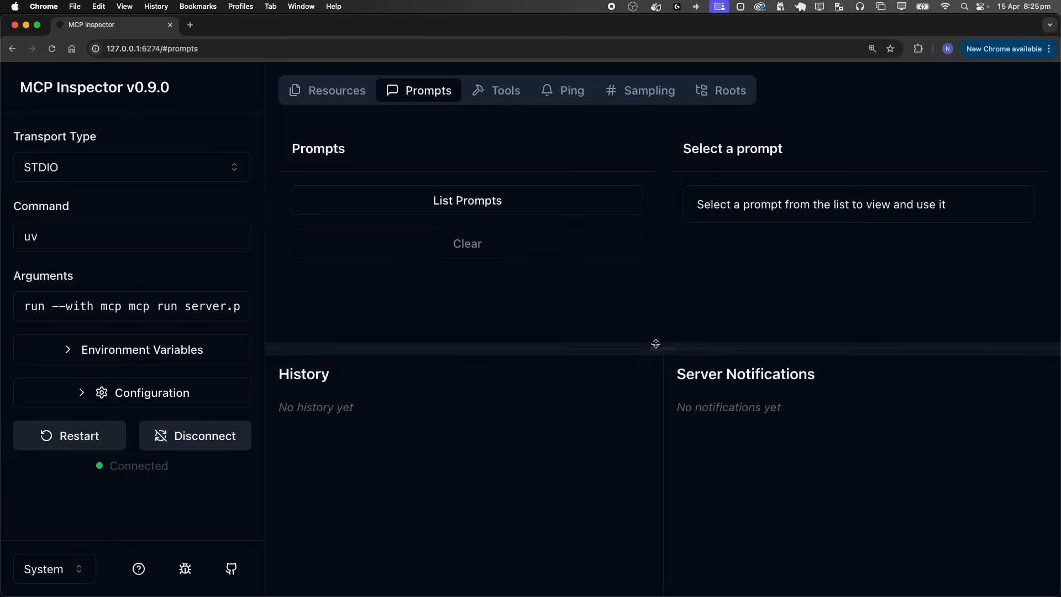
left_click(467, 200)
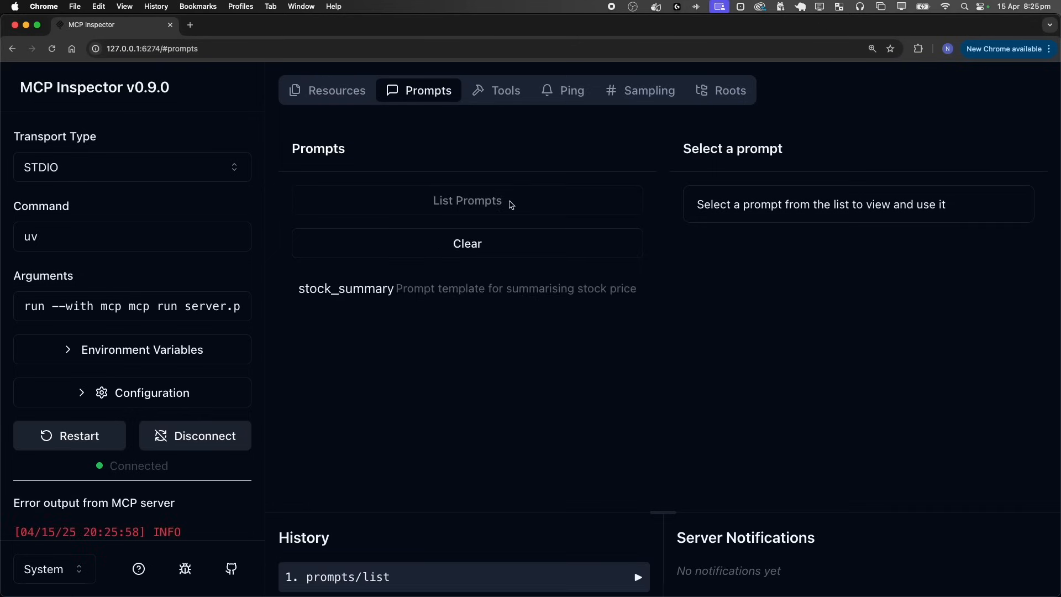
left_click(346, 288)
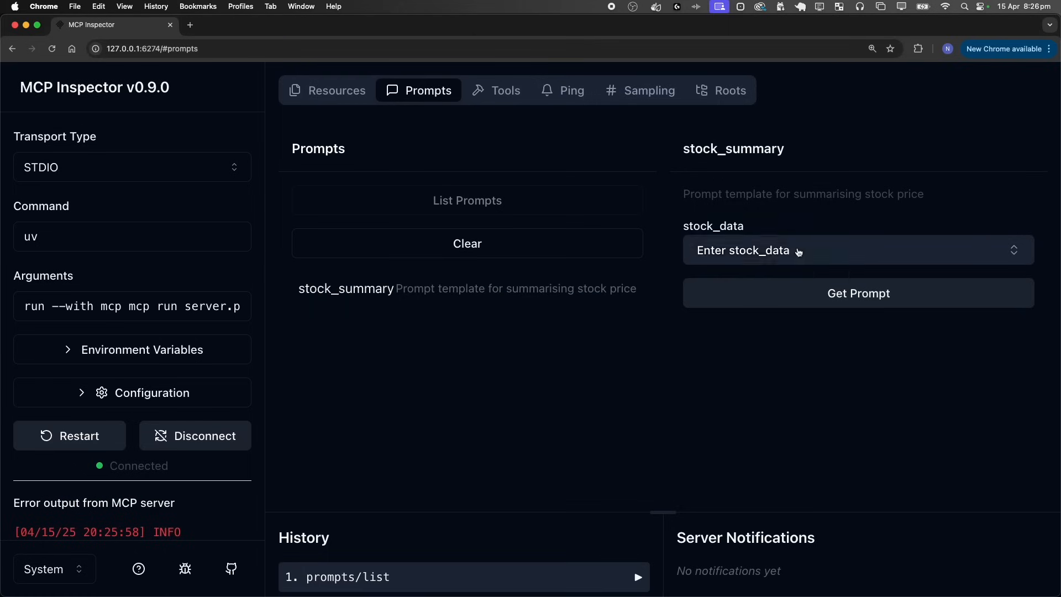
Fill stock_data with test data {123, 456, 789} and get the filled prompt message.
type("enter test data here if you have any! {}")
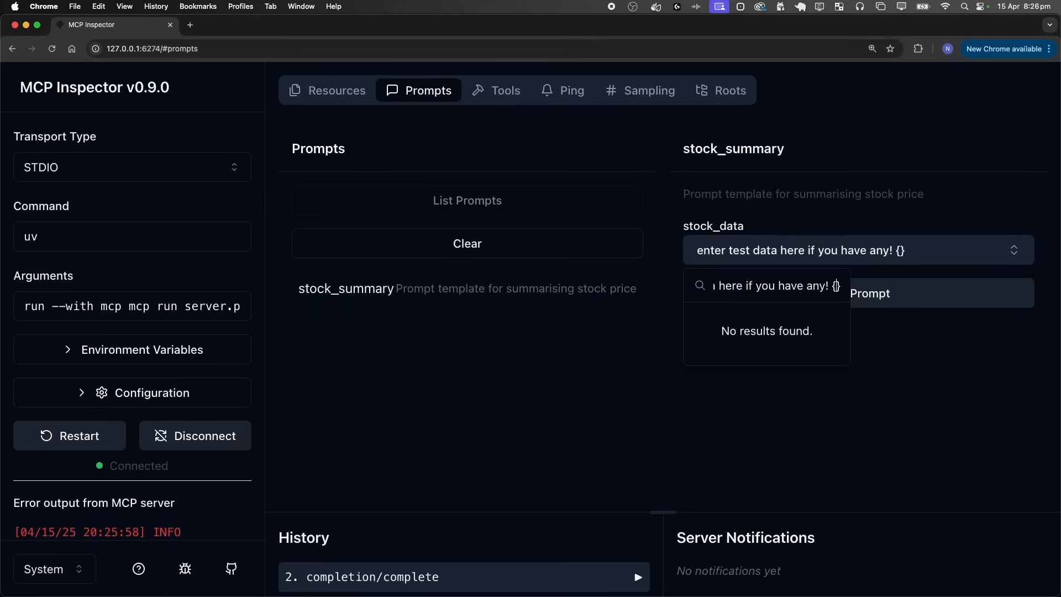
type("{123, 456, 789}")
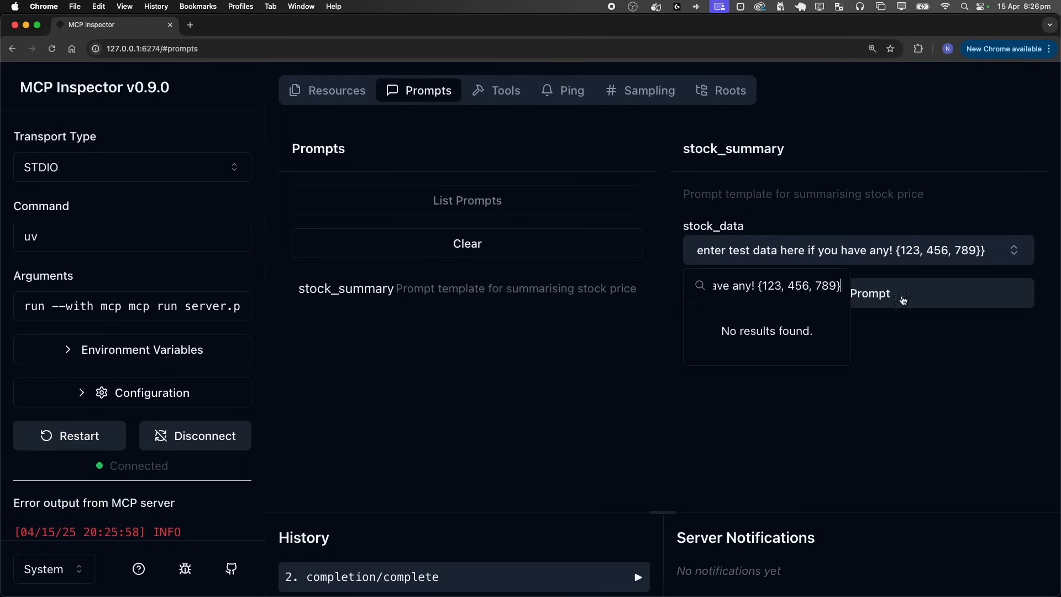
left_click(857, 293)
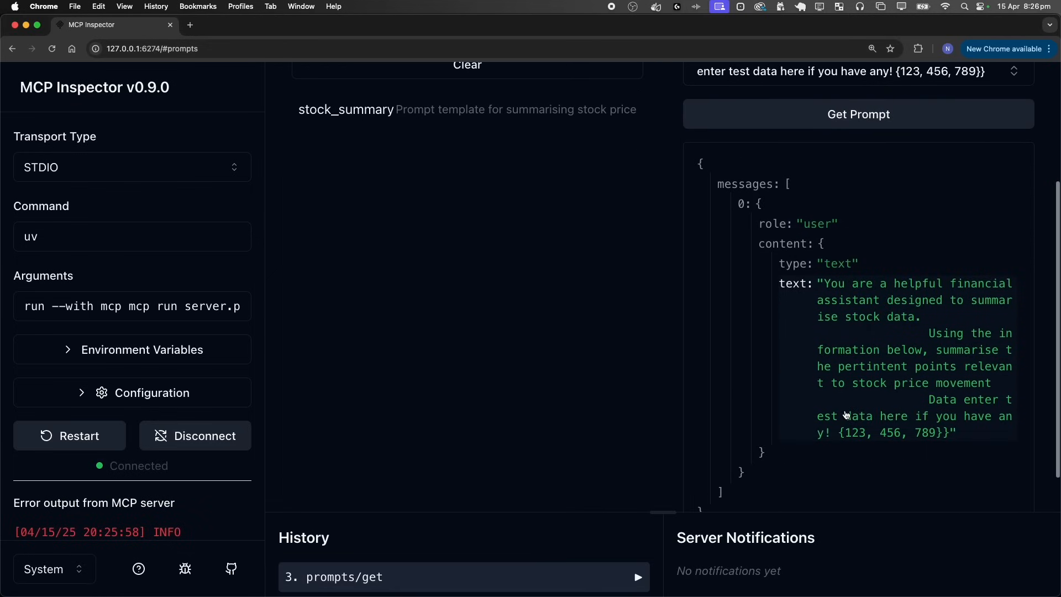
mouse_move(747, 281)
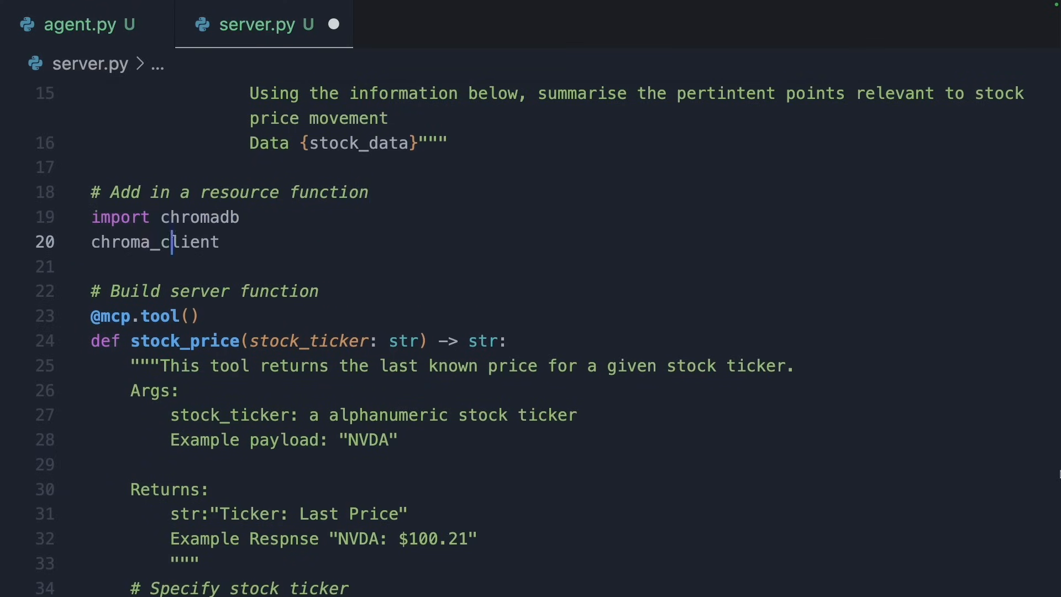
Create a chromadb.PersistentClient with path "ticker_db".
type("= chromadb.PersistentClient")
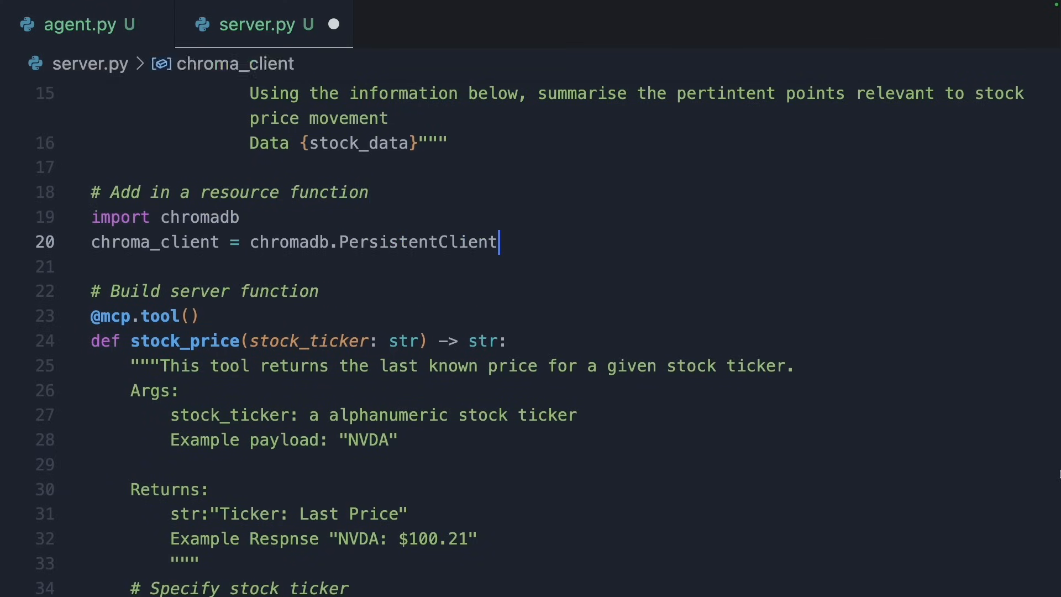
type("(path=\"ticker_db\")")
left_click(555, 266)
type("collection = chroma_client.get_collection(name=\"stock_tickers")
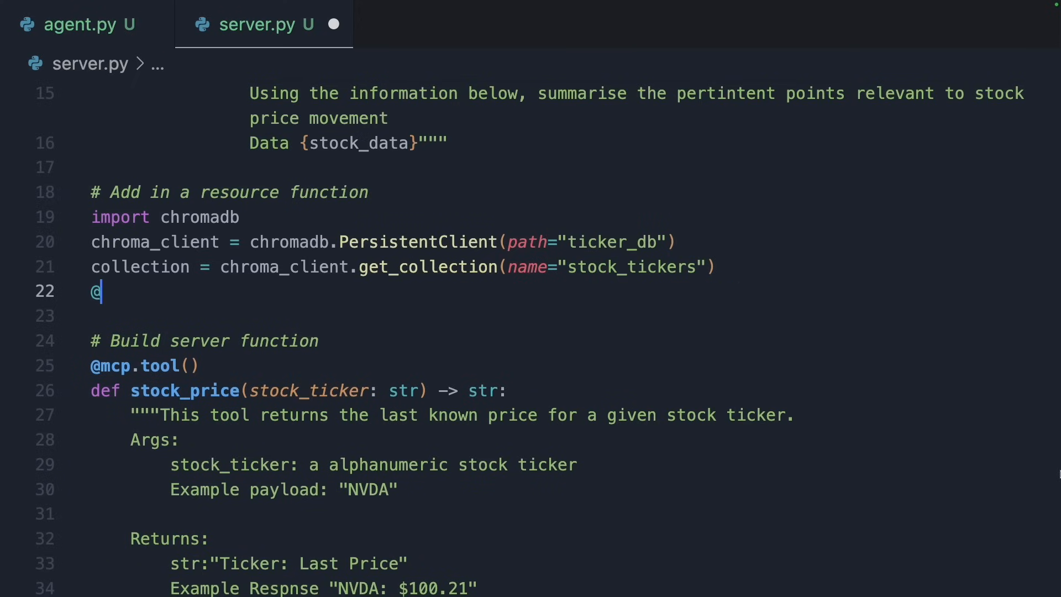
Add the tickers://search/{stock_name} resource with list_tickers querying the collection for 1 result.
type("mcp.resource()")
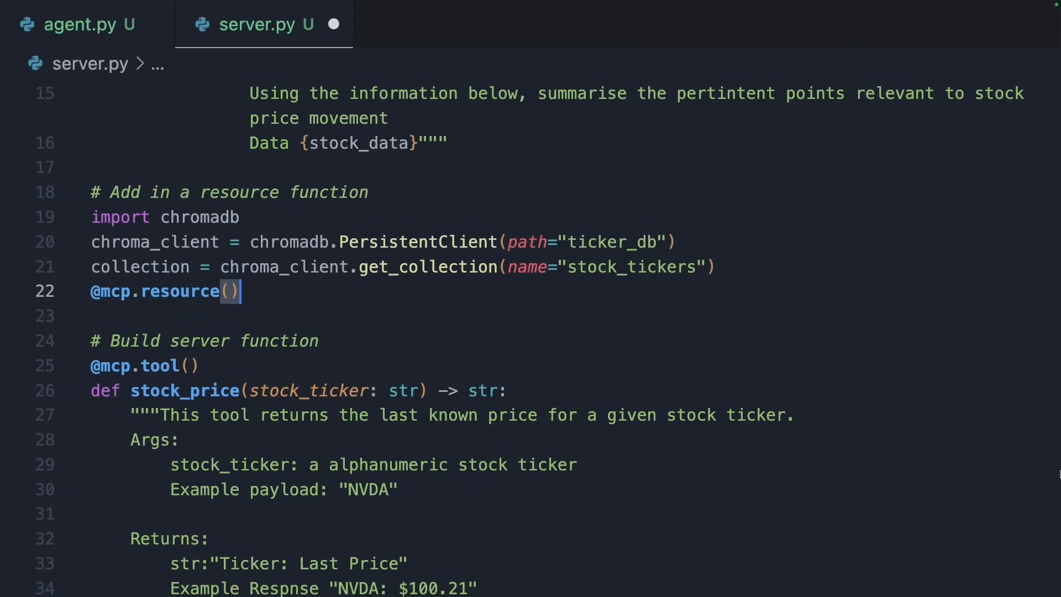
type("\"tickers\"")
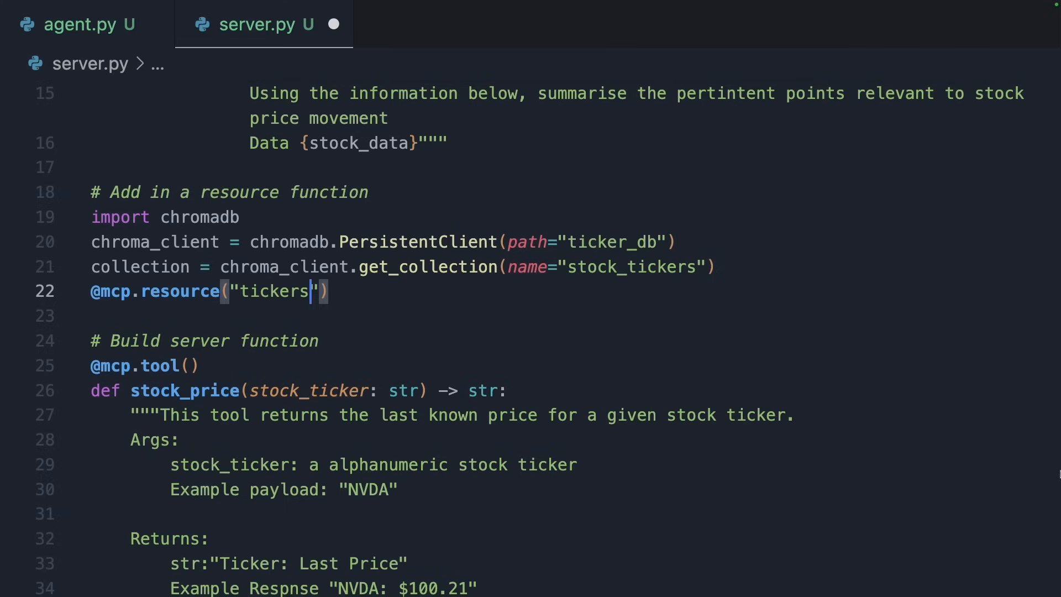
type("://search/{stock_name}")
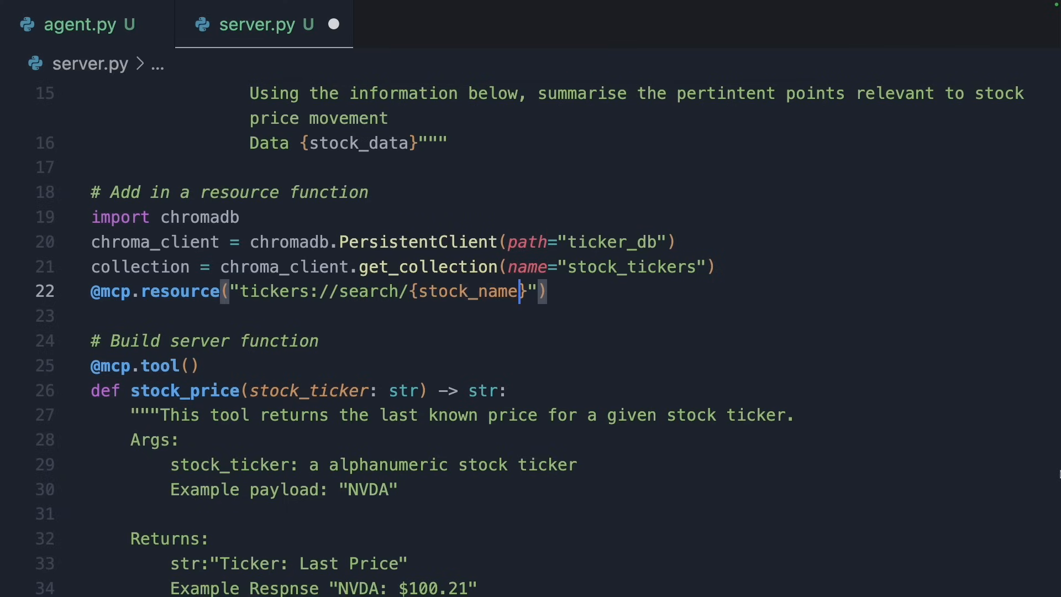
type("def")
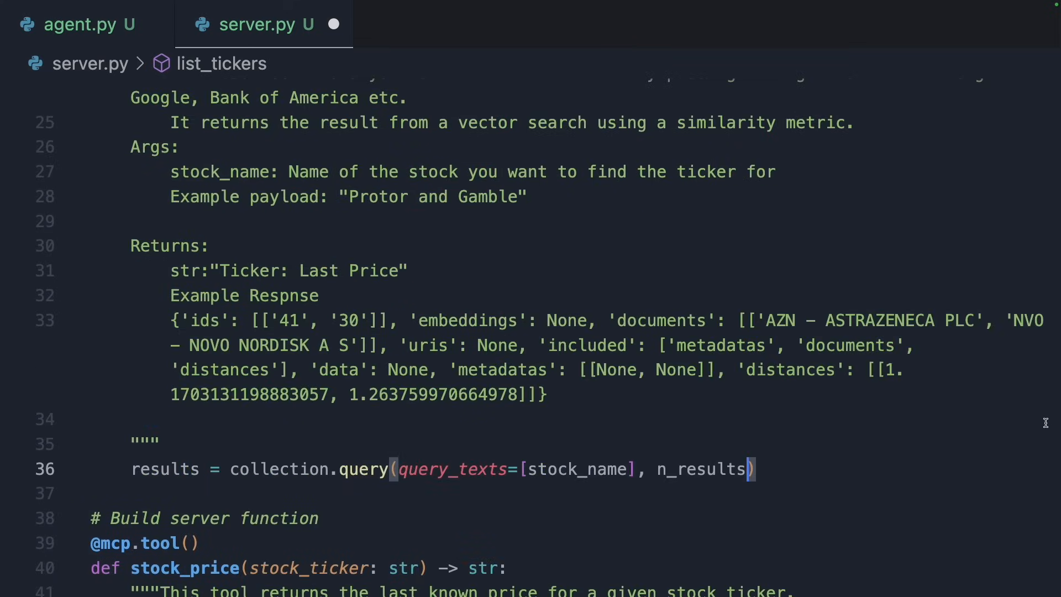
type("=1)")
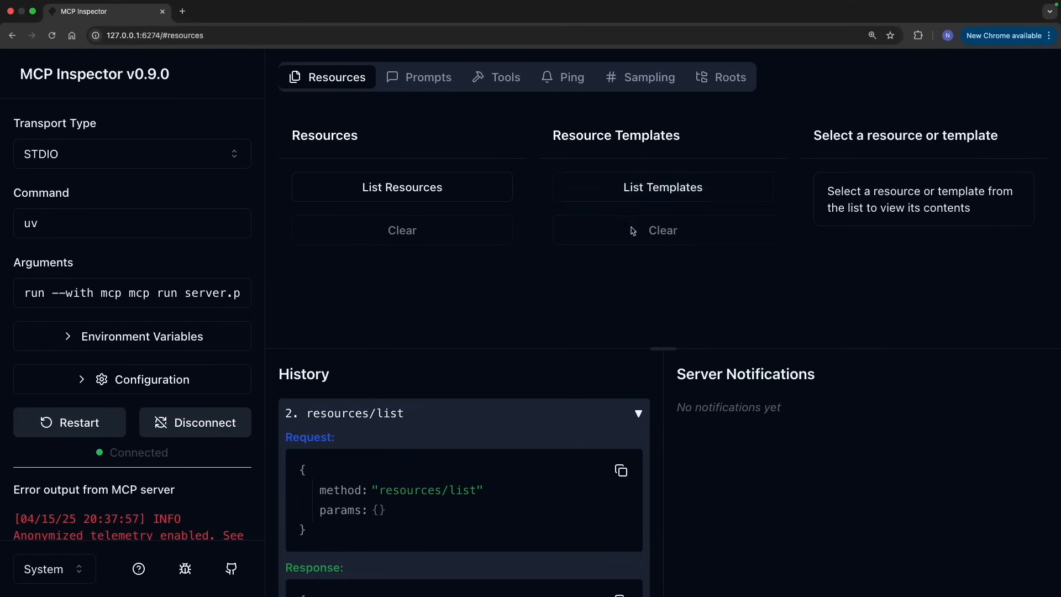
List resource templates and read list_tickers for Apple, returning AAPL - Apple Inc.
left_click(662, 188)
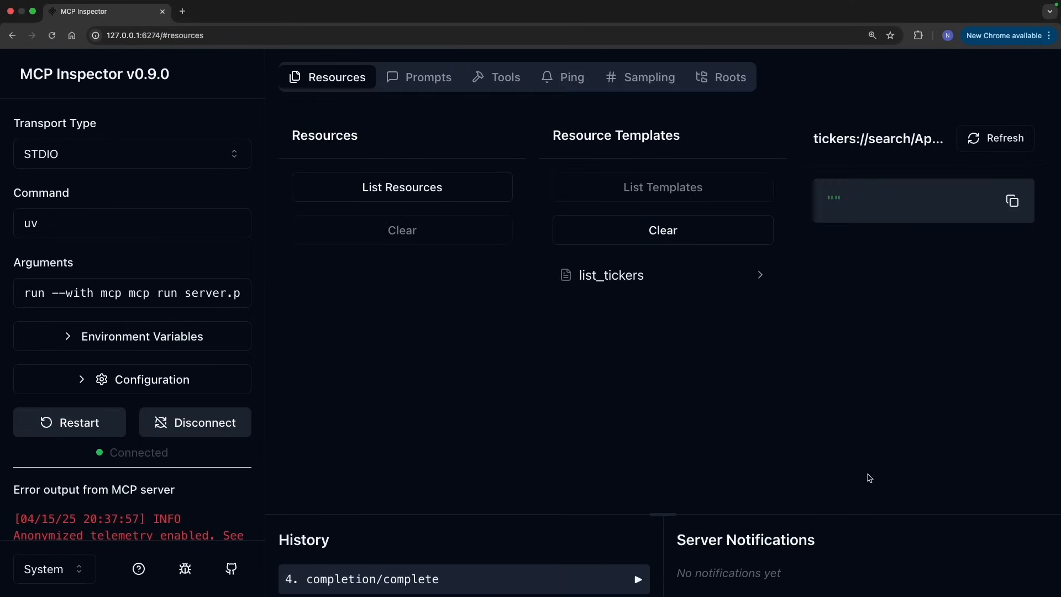
left_click(996, 138)
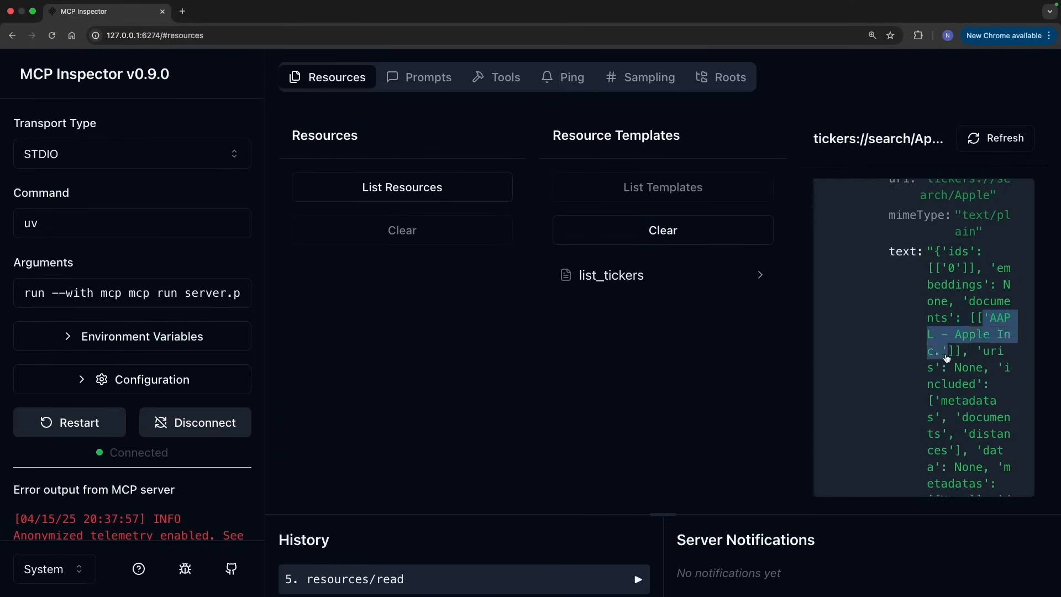